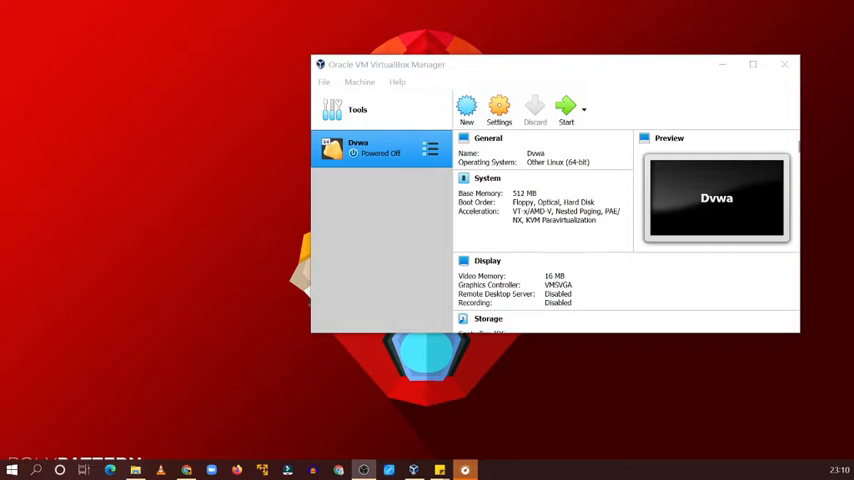
mouse_move(294, 188)
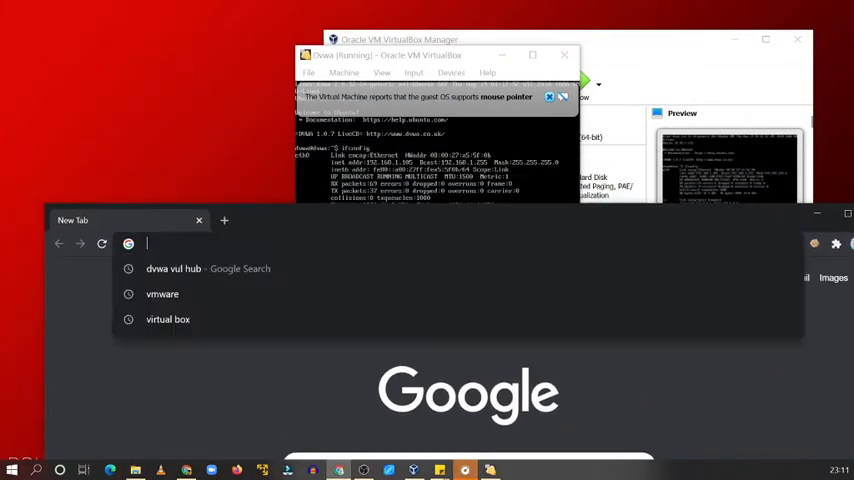
Browse to the DVWA server at 192.168.1.11 and log in as admin
type("192.168.1.11")
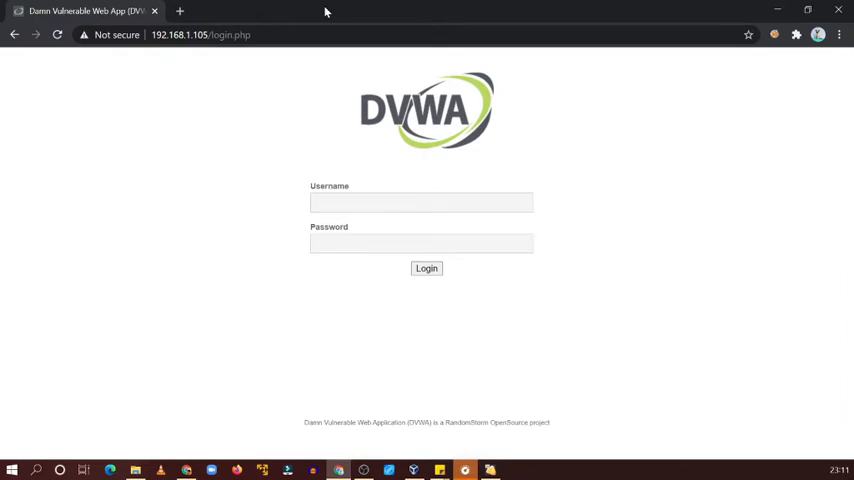
mouse_move(690, 18)
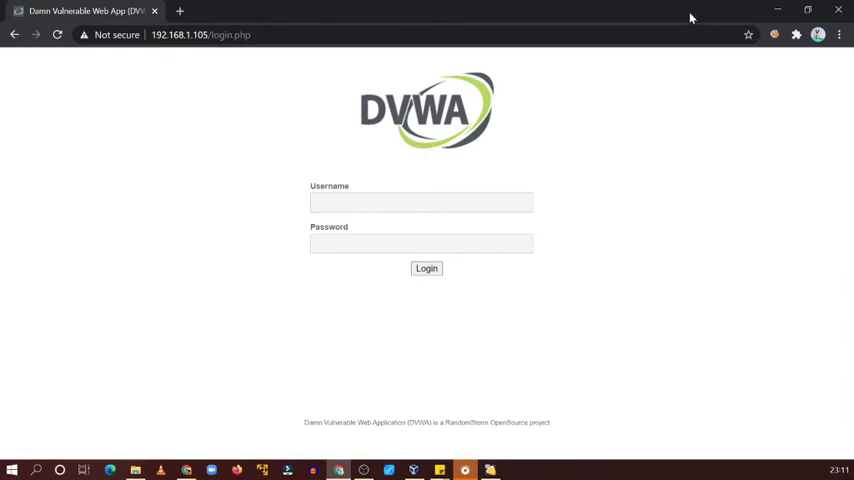
mouse_move(748, 24)
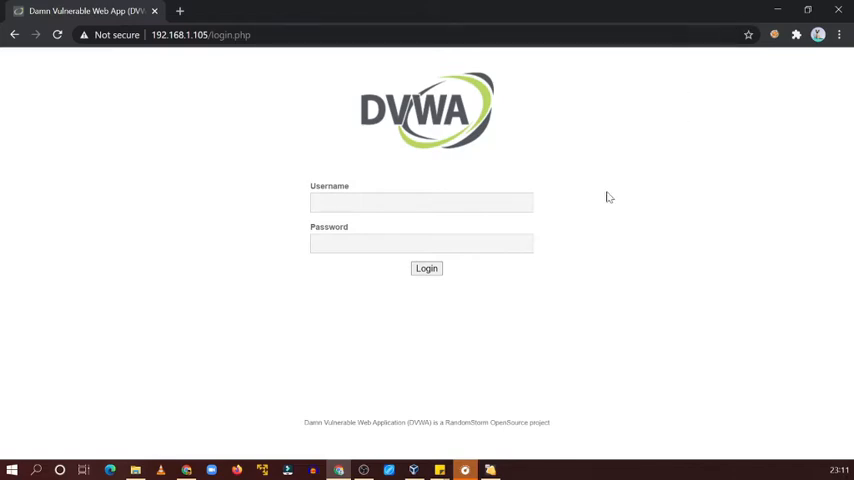
type("a")
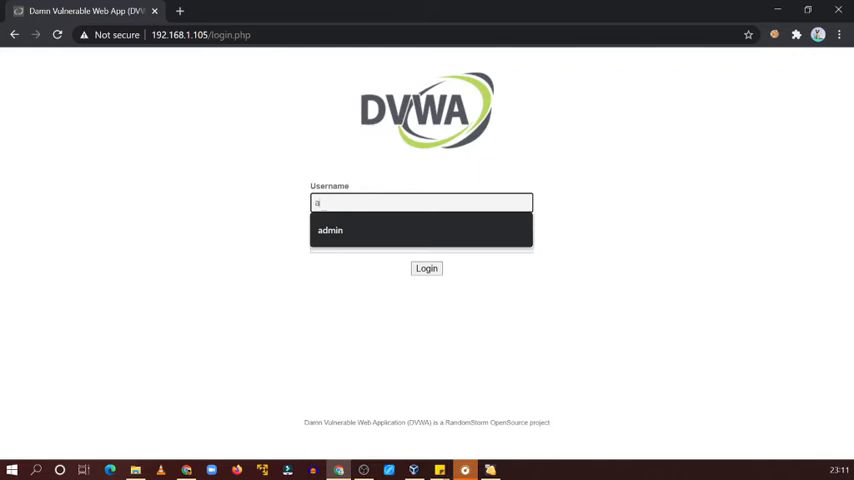
left_click(330, 230)
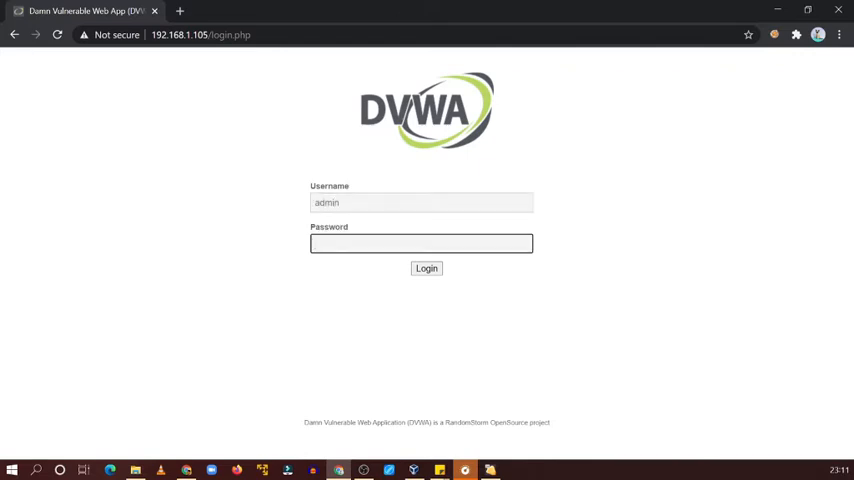
left_click(426, 268)
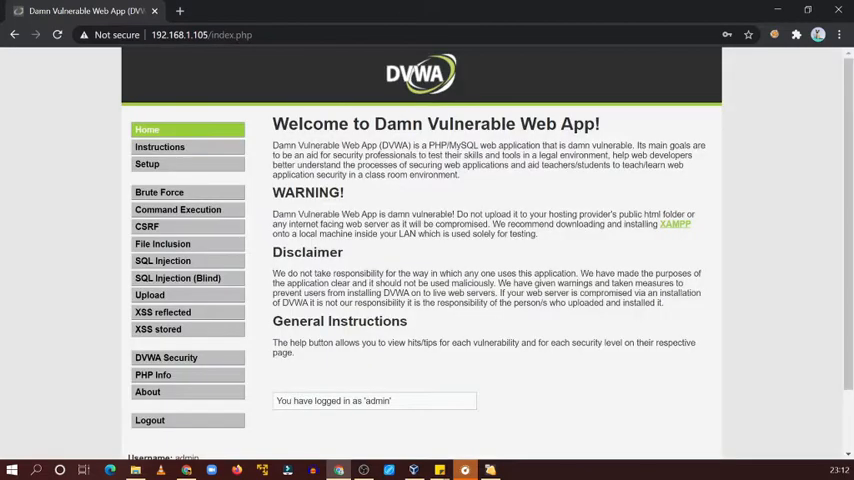
scroll("down", 3)
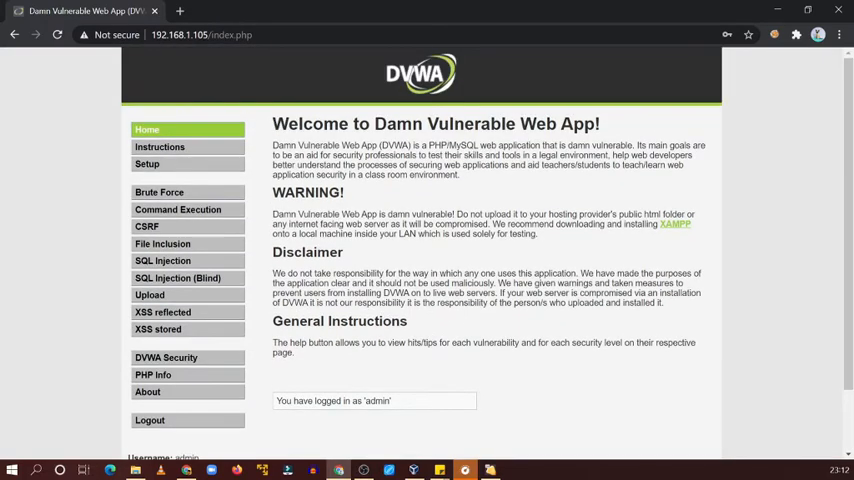
Set DVWA Security to low and go to the XSS stored guestbook page
left_click(166, 356)
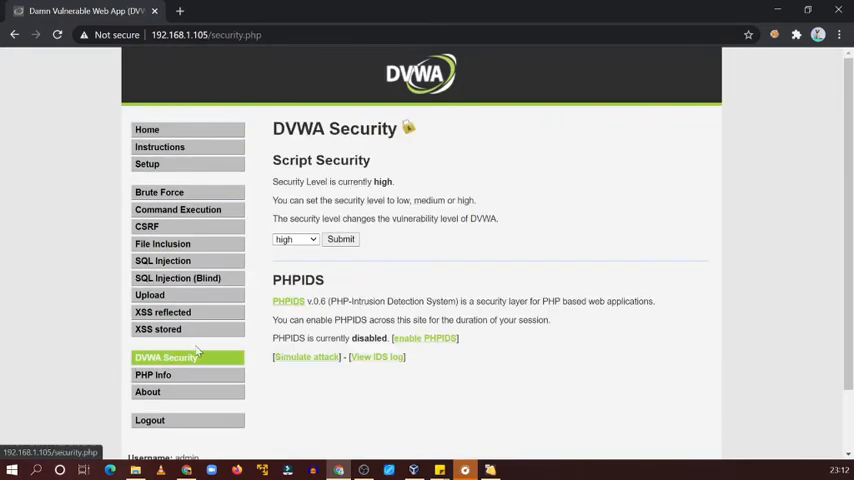
left_click(340, 240)
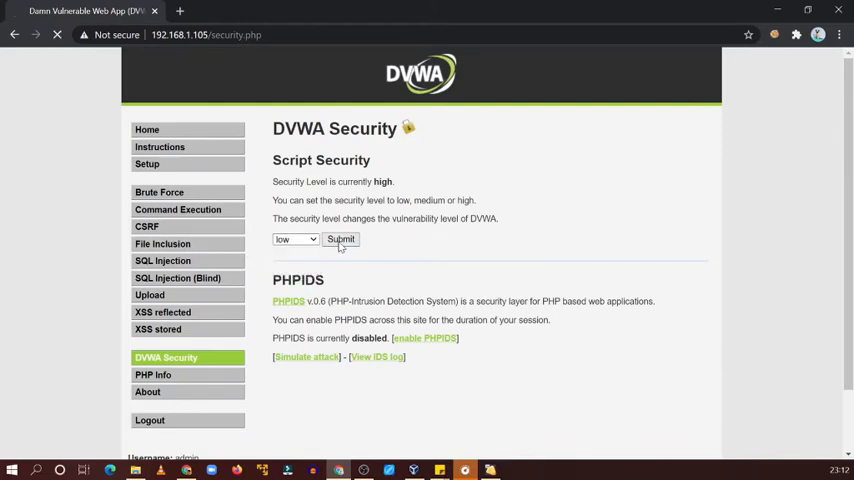
left_click(340, 240)
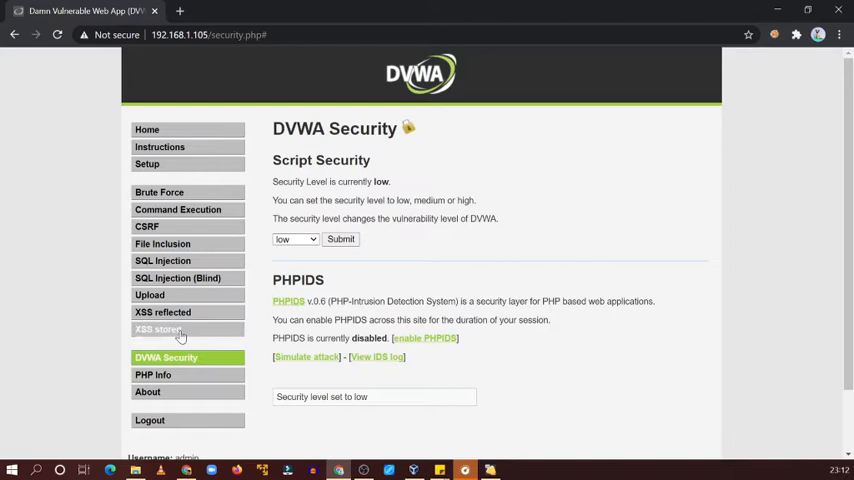
left_click(158, 328)
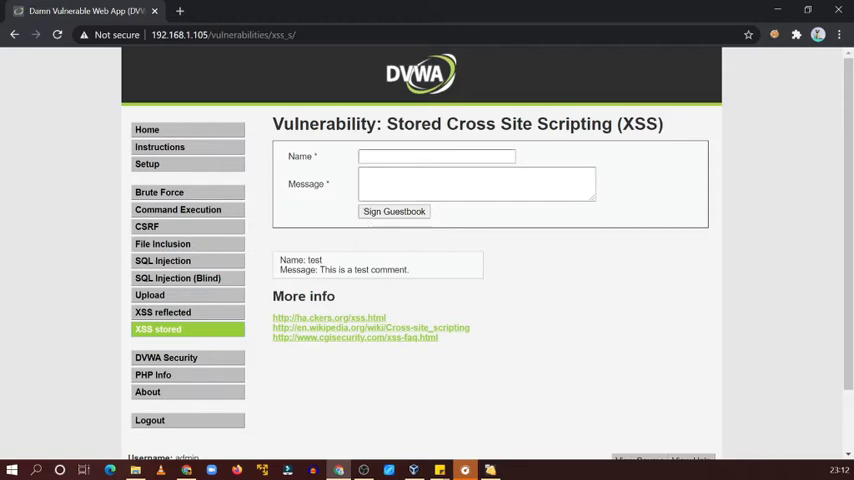
mouse_move(428, 172)
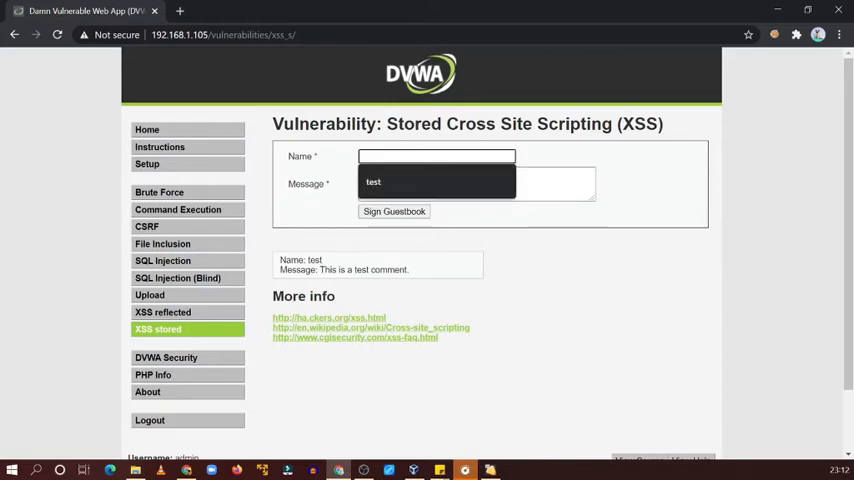
Sign the guestbook as aman with the message hello
type("aman")
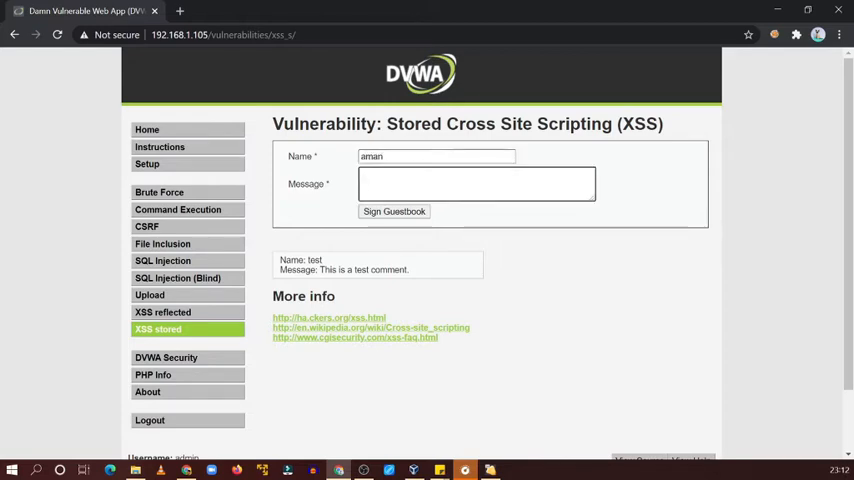
type("hello")
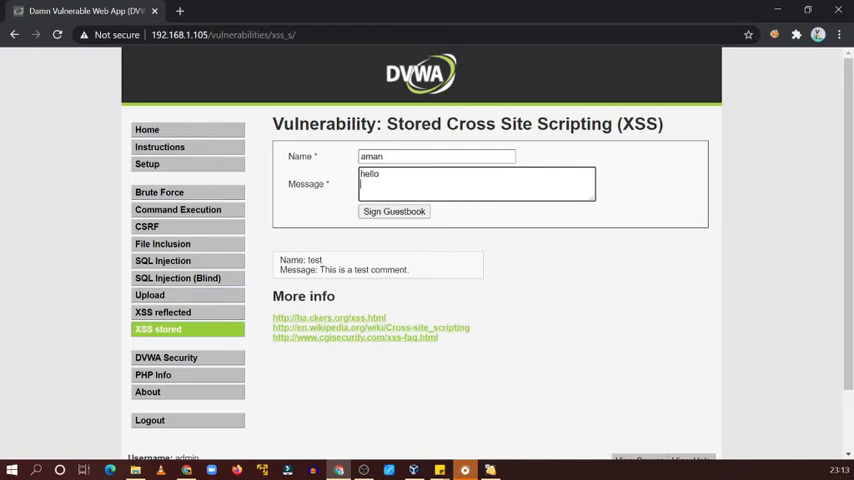
left_click(394, 212)
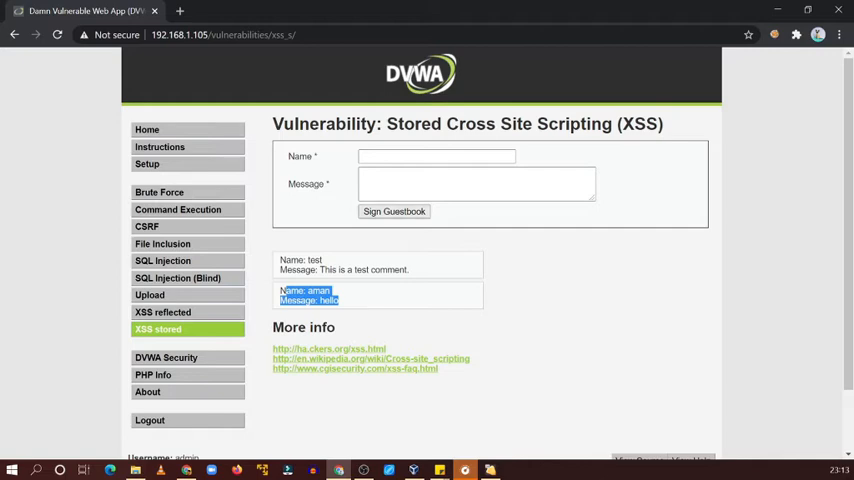
Visit the File Inclusion and CSRF pages, then return to the Stored XSS guestbook
left_click(58, 36)
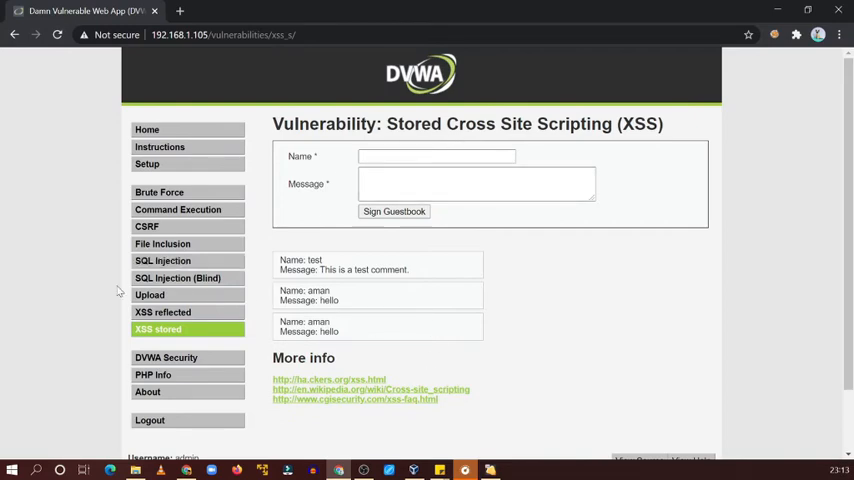
mouse_move(162, 244)
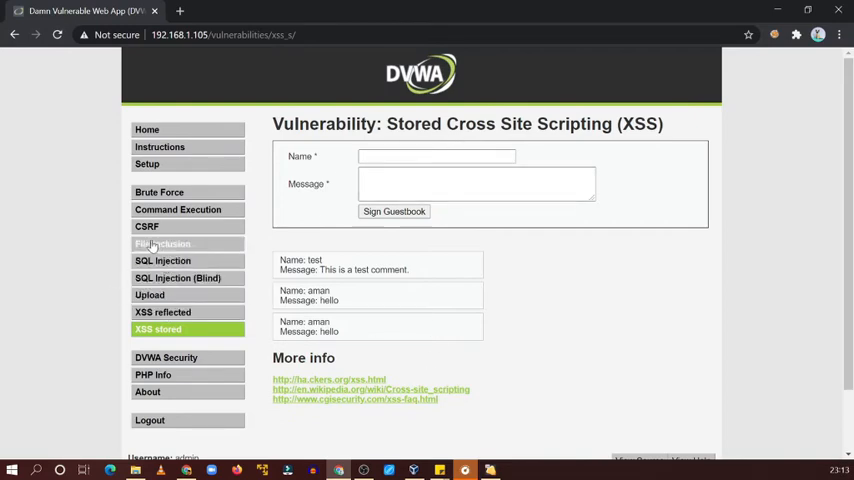
left_click(162, 244)
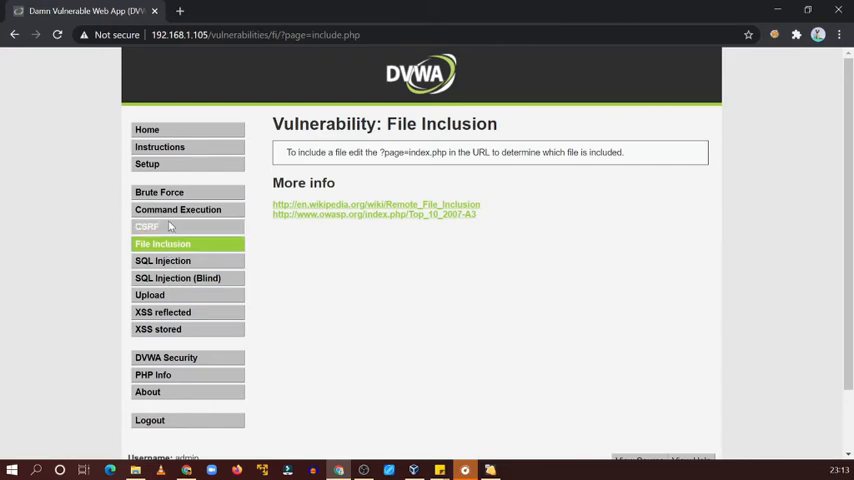
left_click(148, 226)
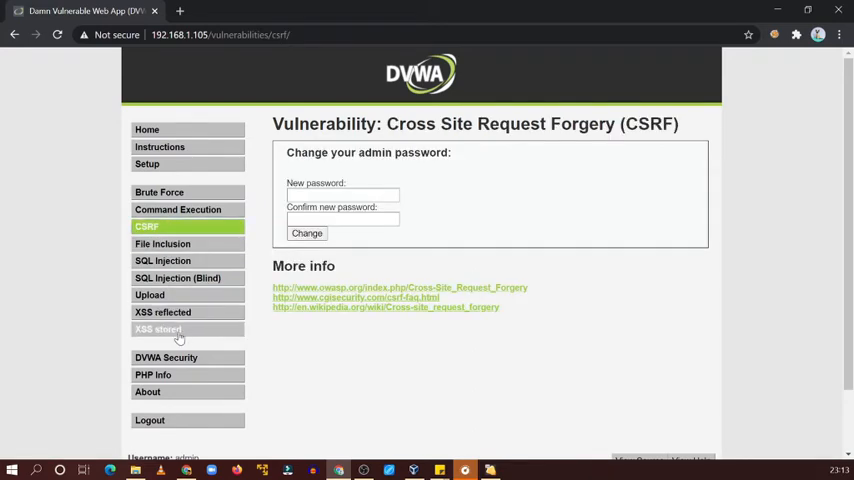
left_click(158, 328)
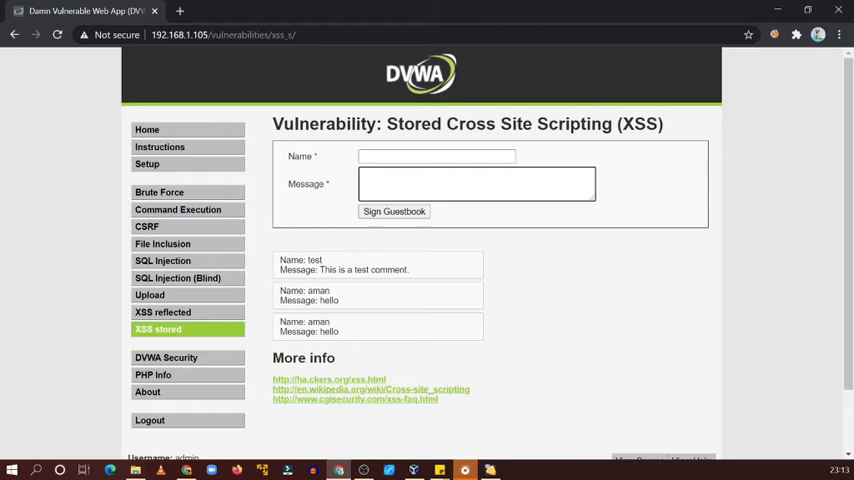
Sign the guestbook as test with message <script>alert(1)</script> and dismiss the alert
left_click(476, 184)
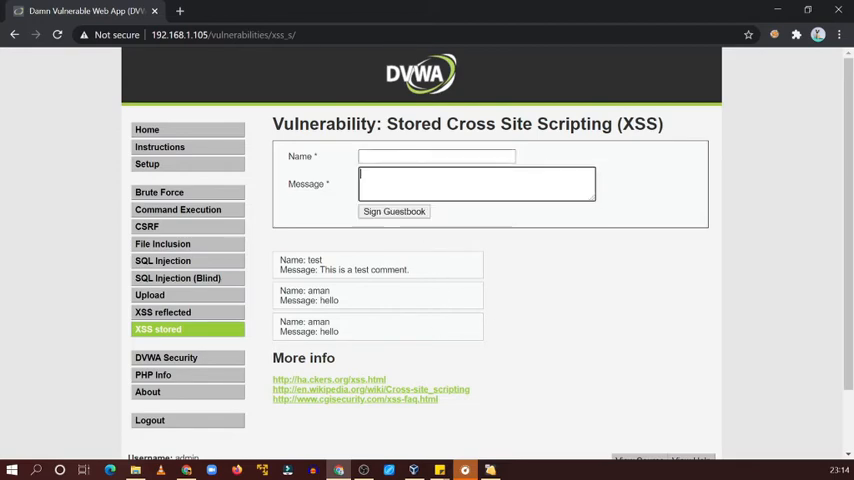
type("test")
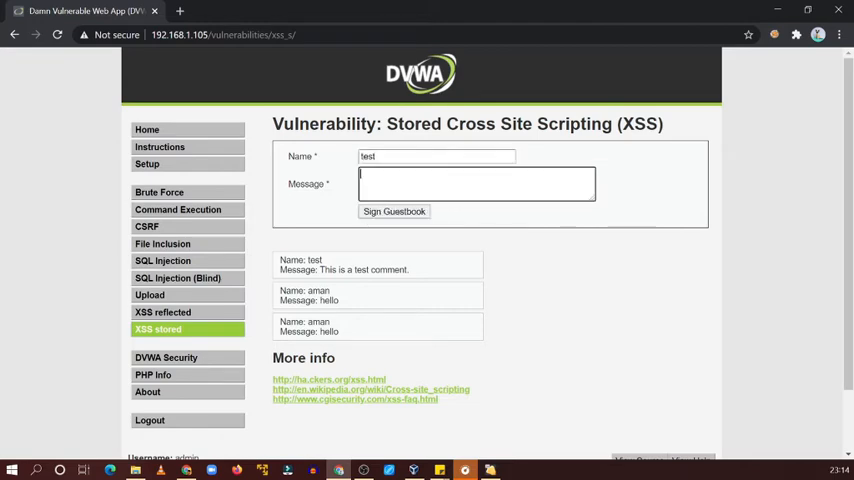
type("<sc")
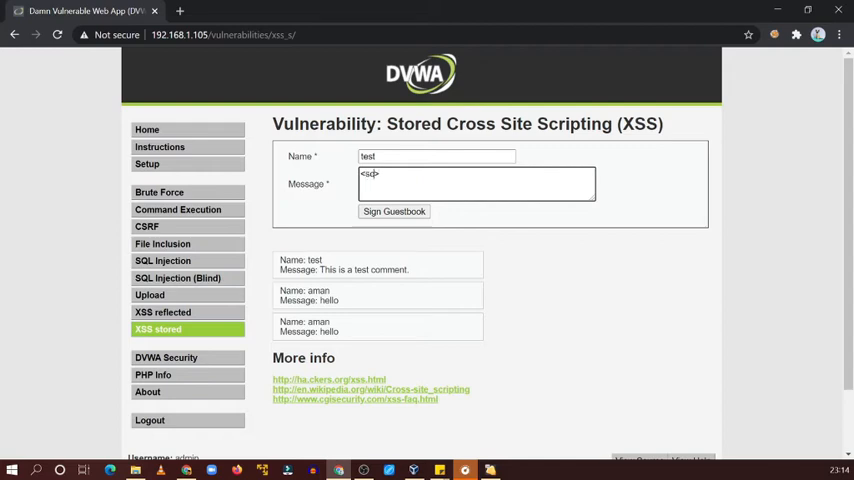
type("ript")
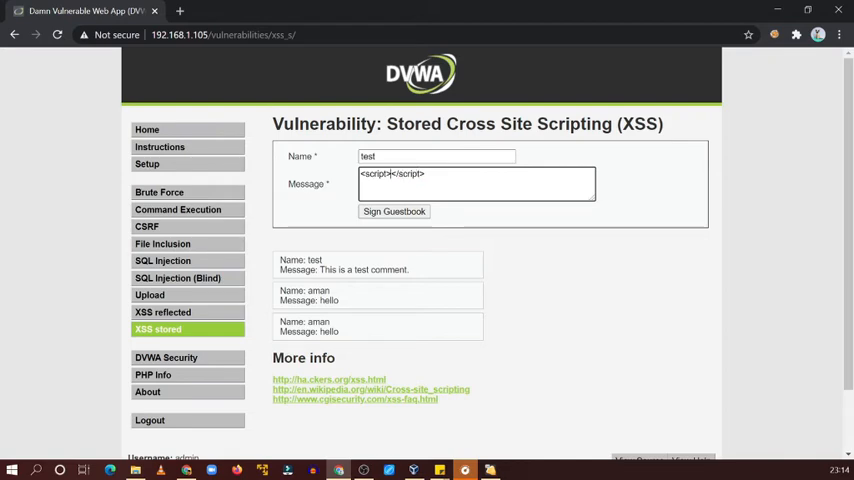
type("alert")
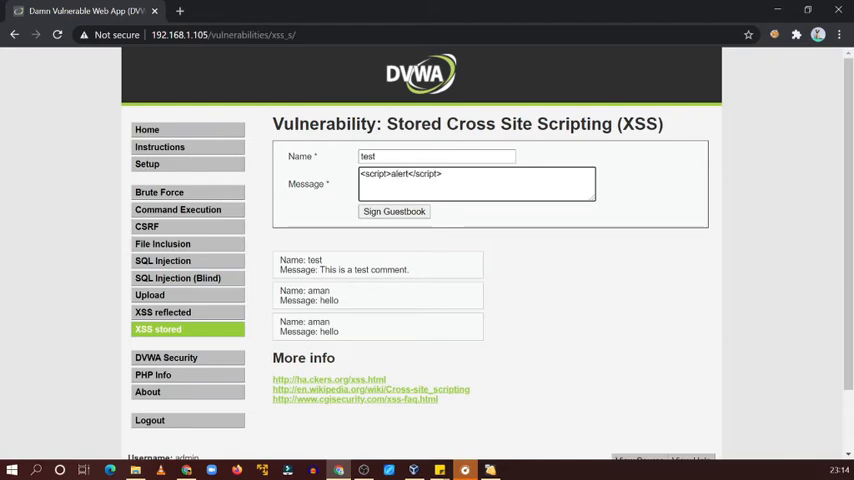
type("()")
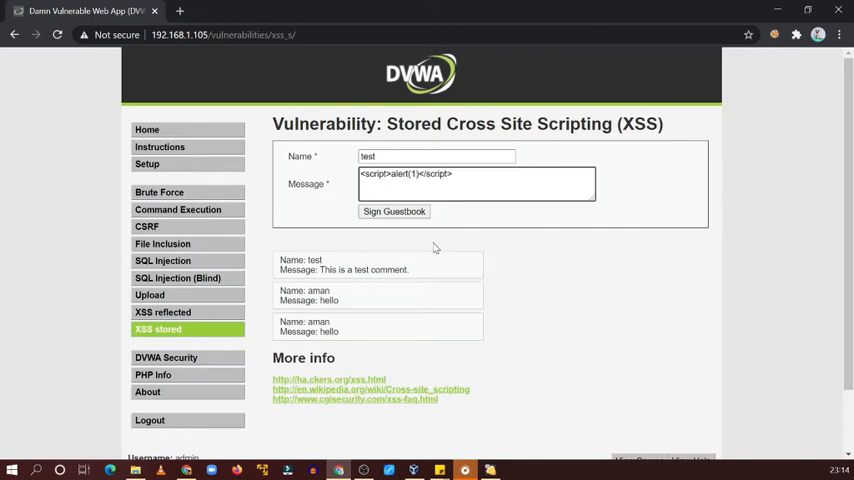
left_click(392, 212)
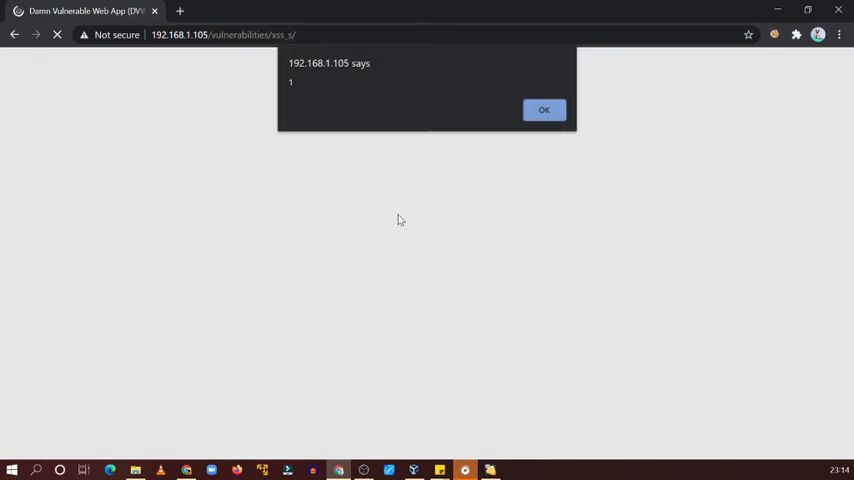
mouse_move(558, 278)
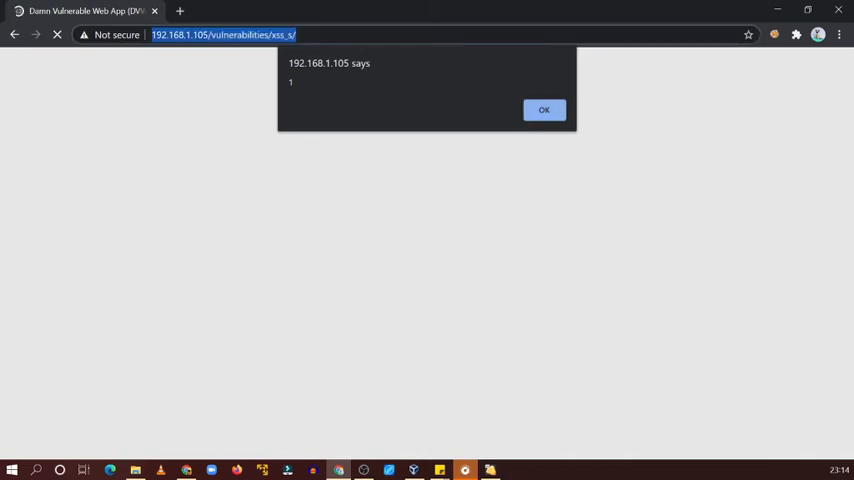
left_click(544, 110)
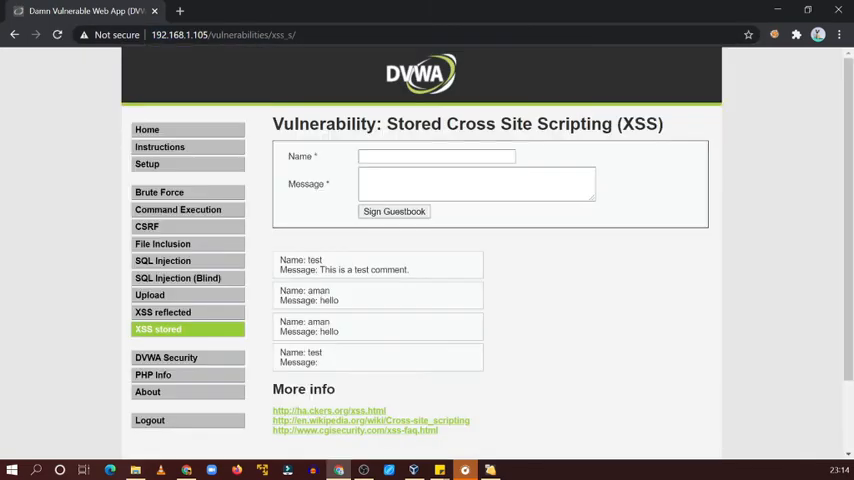
Visit the CSRF and Command Execution pages, then start a fresh browser tab
left_click(148, 228)
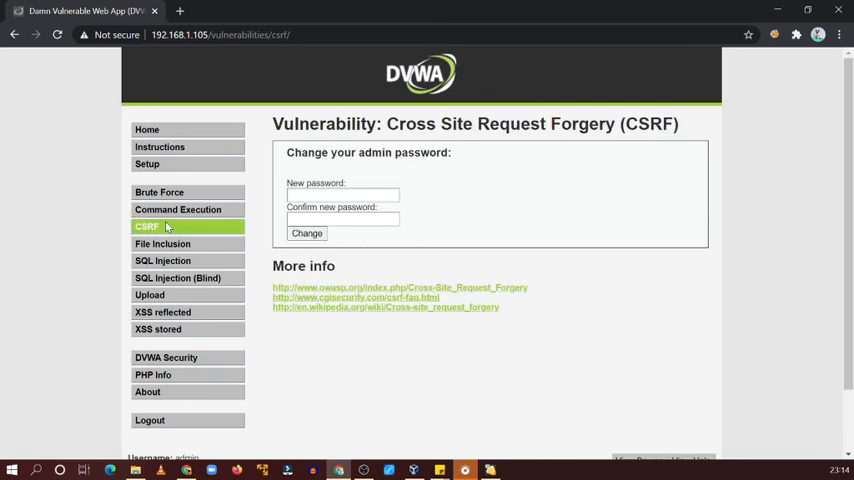
left_click(178, 208)
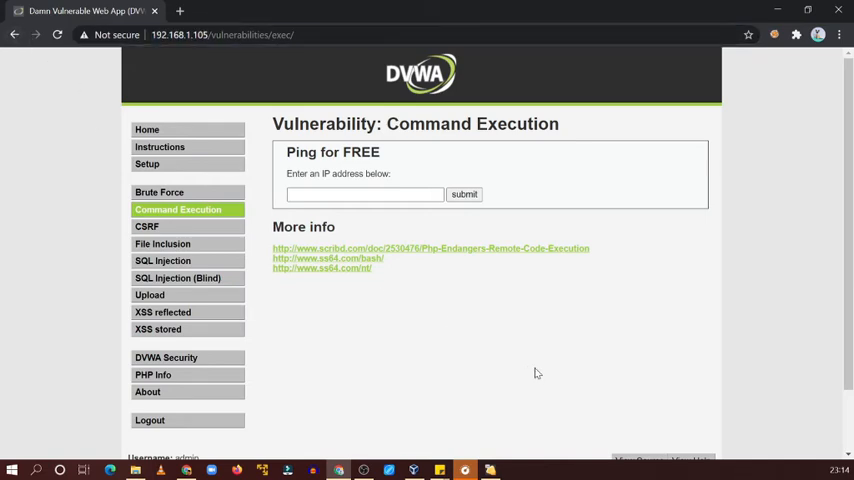
mouse_move(208, 232)
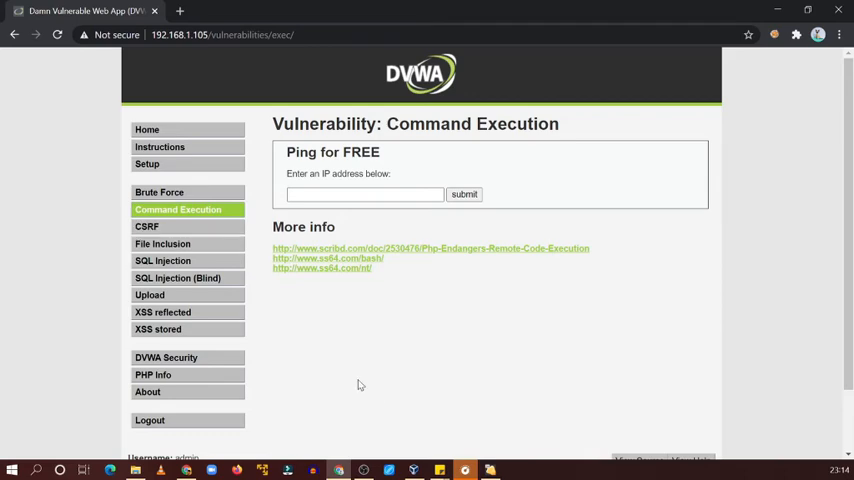
mouse_move(158, 328)
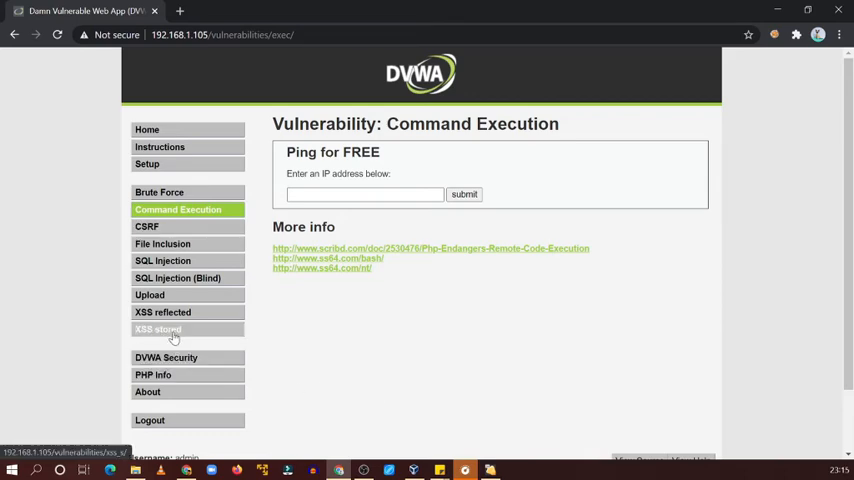
left_click(338, 12)
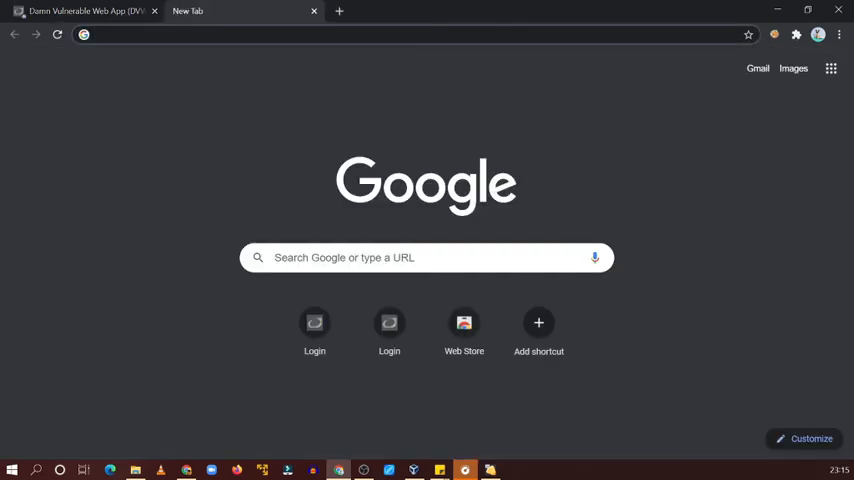
type("http://192.168.1.105/vulnerabilities/xss_s/")
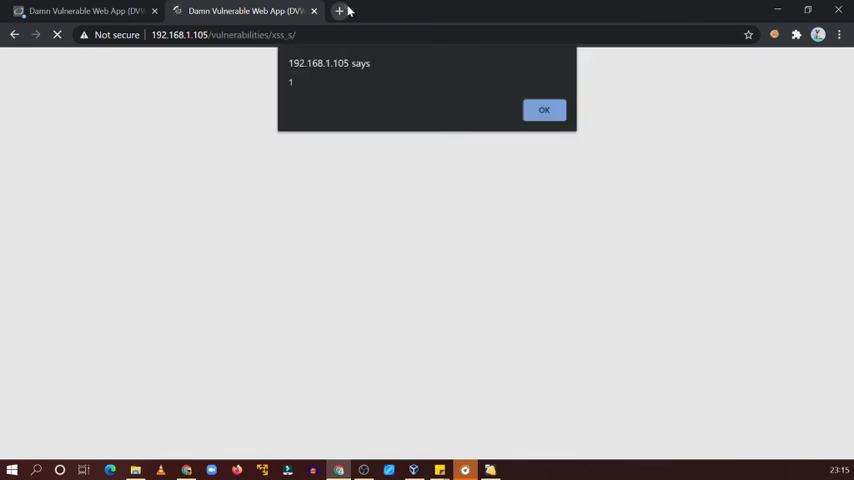
left_click(340, 12)
type("192.168.1.105")
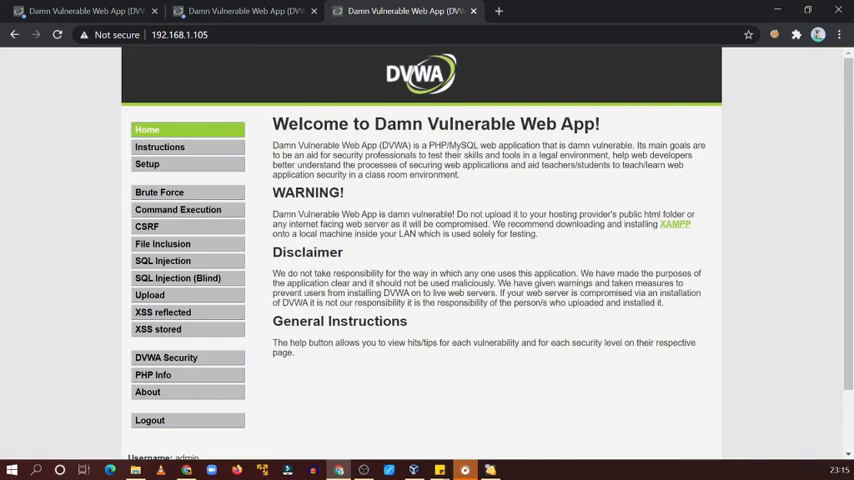
mouse_move(422, 264)
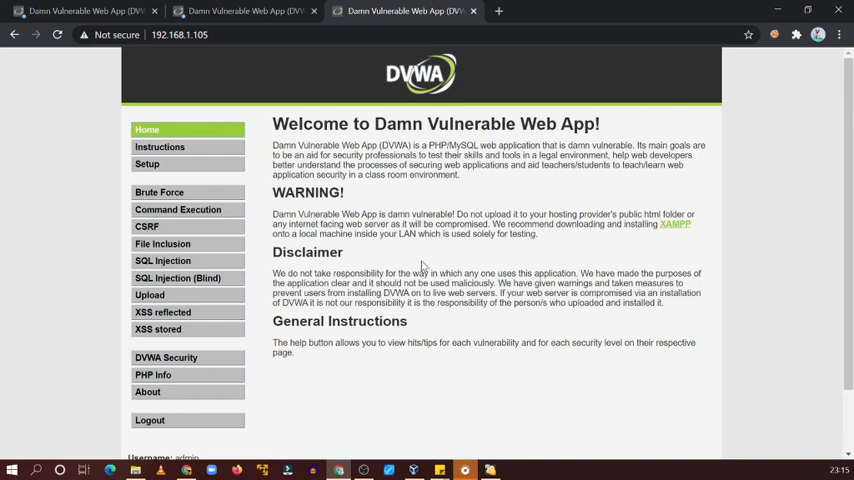
scroll("down", 3)
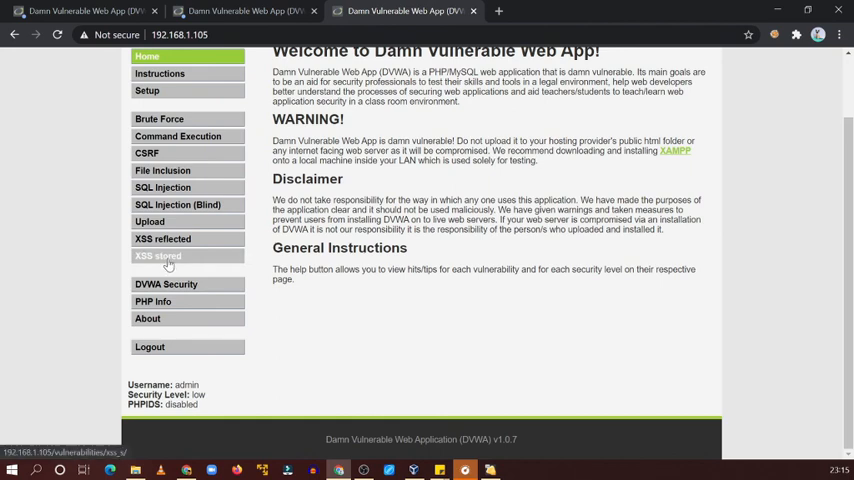
left_click(156, 256)
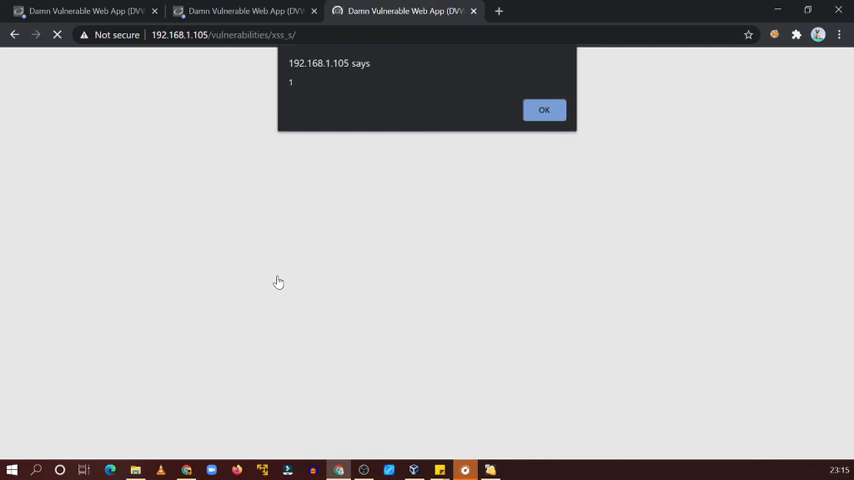